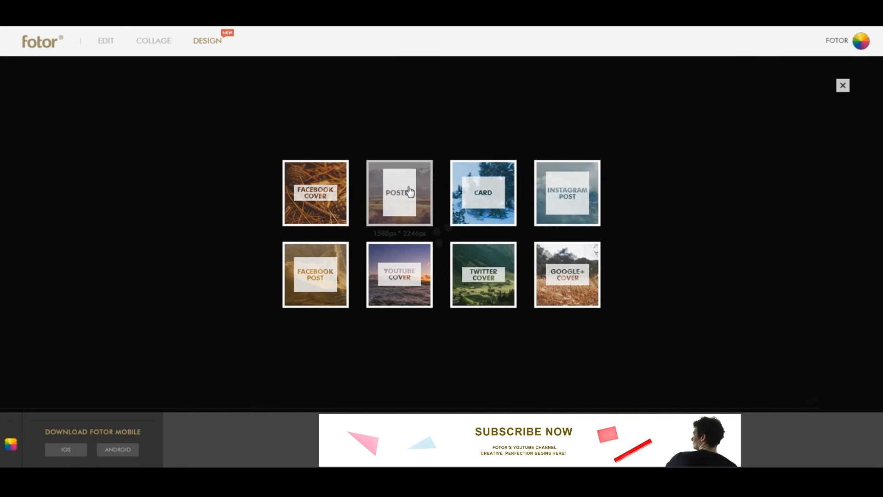
Start a Poster design and apply the orange New Semester SALE template
{"action": "left_click", "coordinate": [398, 192]}
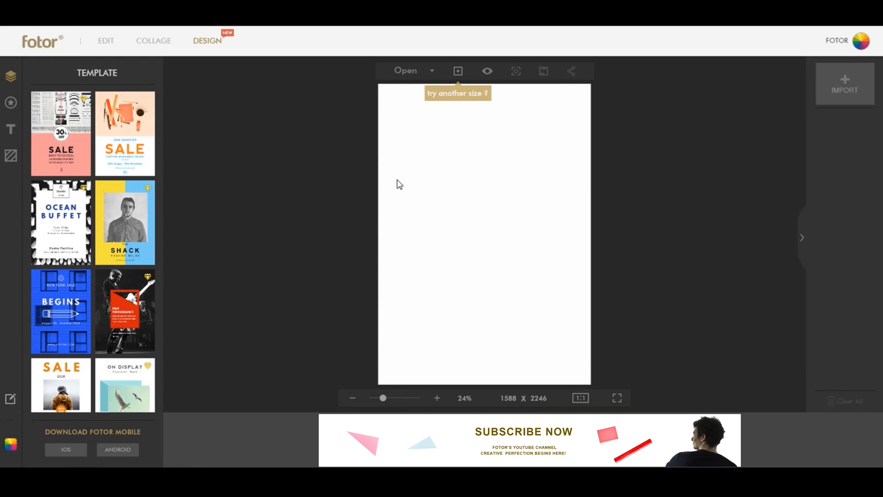
{"action": "mouse_move", "coordinate": [128, 133]}
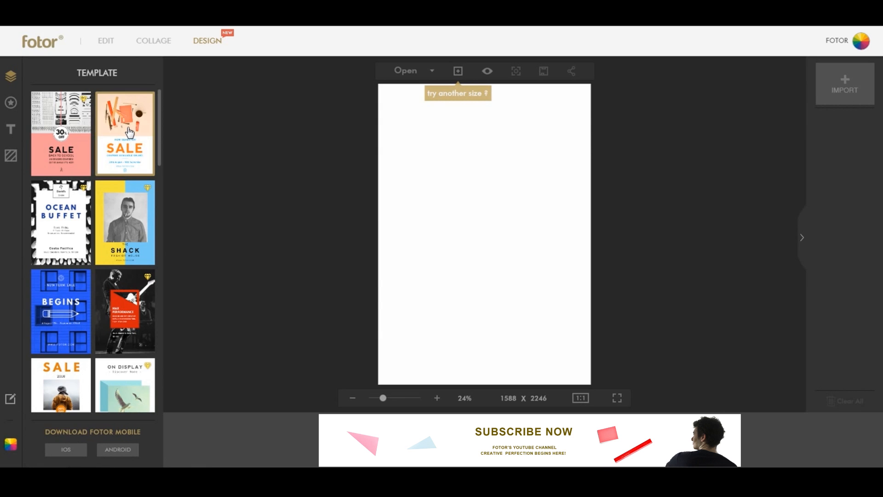
{"action": "left_click", "coordinate": [125, 133]}
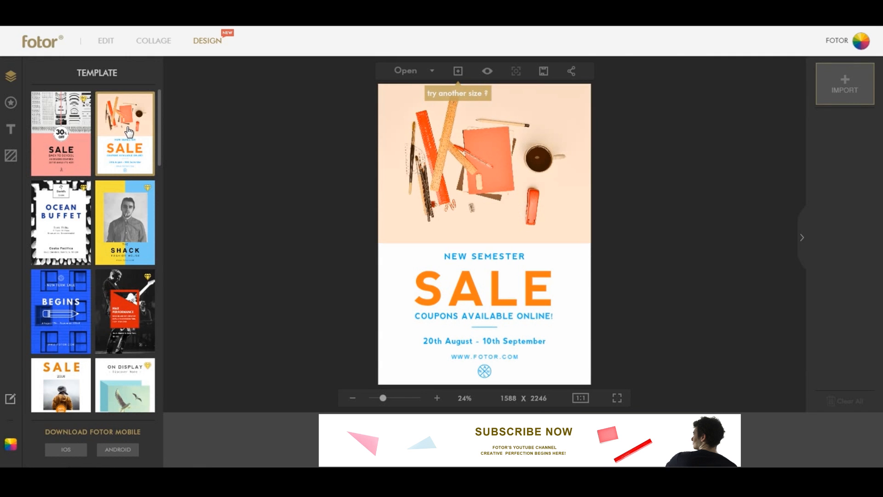
{"action": "mouse_move", "coordinate": [849, 192]}
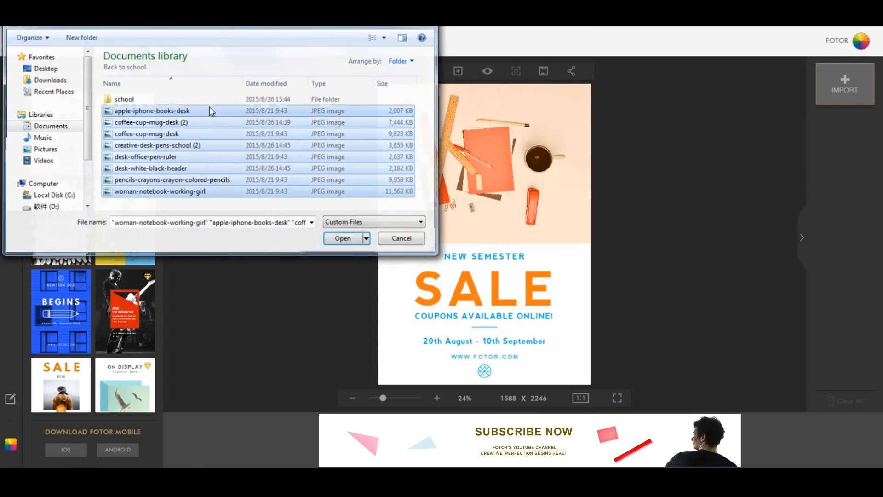
Import the selected desk photos and scroll through them in the uploads panel
{"action": "left_click", "coordinate": [341, 238]}
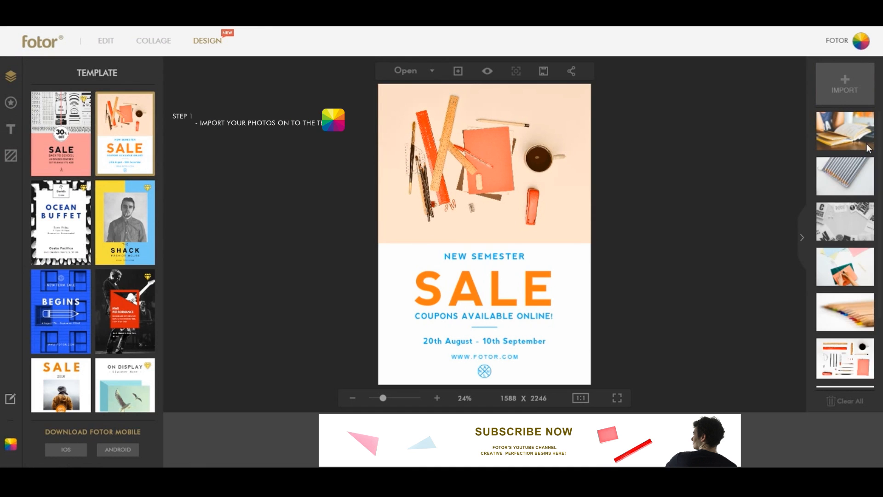
{"action": "scroll", "scroll_direction": "down", "scroll_amount": 3}
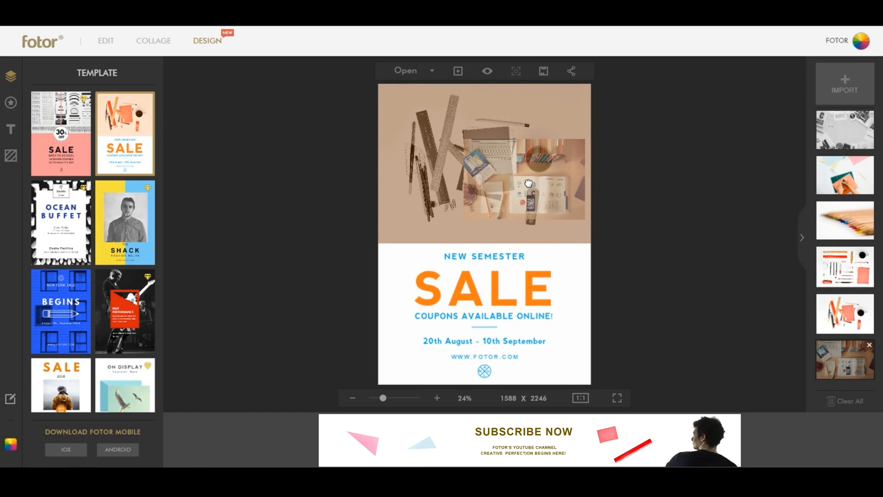
{"action": "mouse_move", "coordinate": [525, 183]}
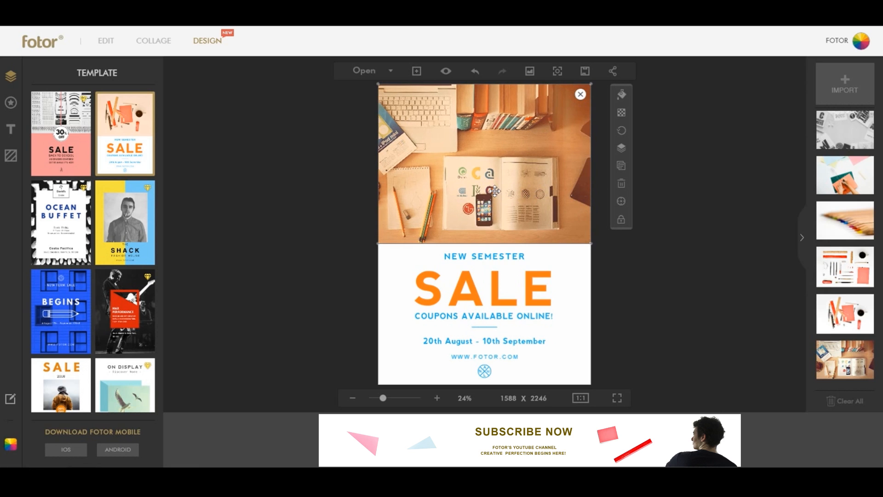
{"action": "mouse_move", "coordinate": [598, 197]}
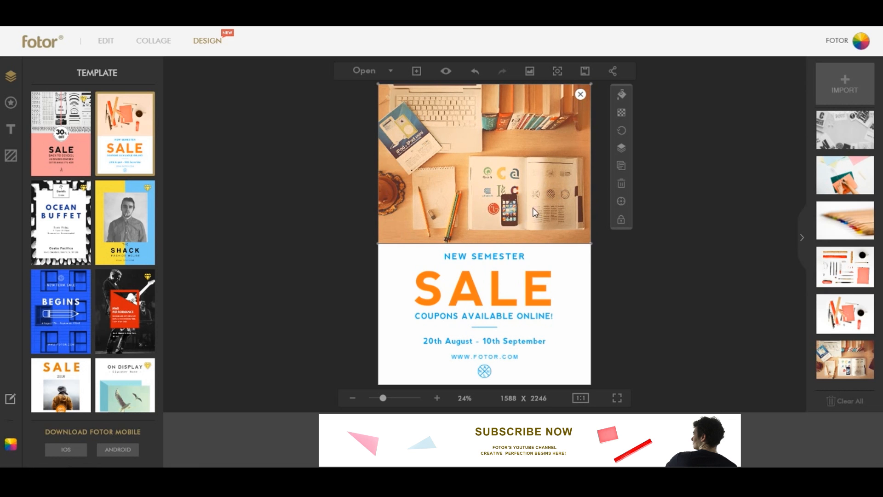
Select the NEW SEMESTER, SALE and coupons heading block to move it higher
{"action": "left_click", "coordinate": [483, 287]}
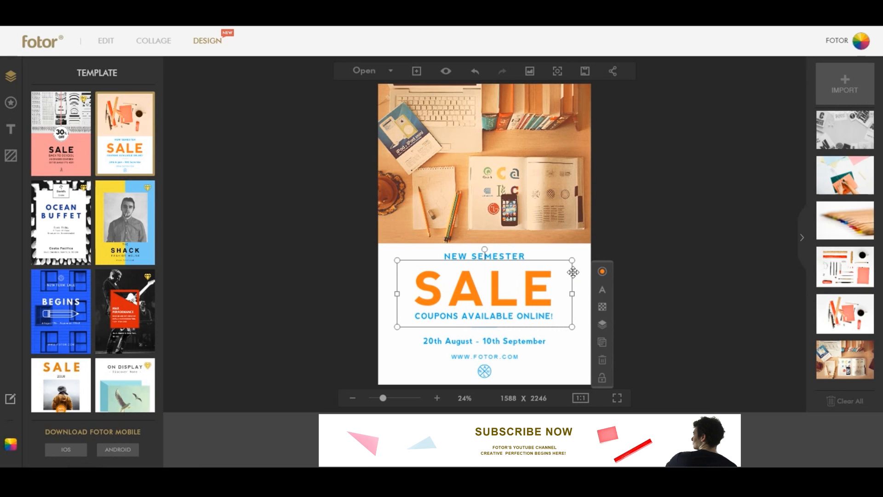
{"action": "left_click", "coordinate": [587, 269]}
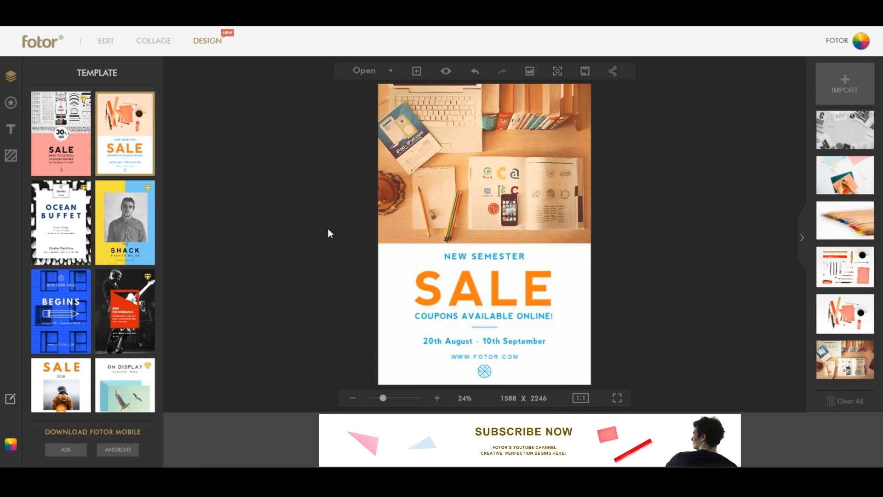
{"action": "left_click", "coordinate": [483, 287]}
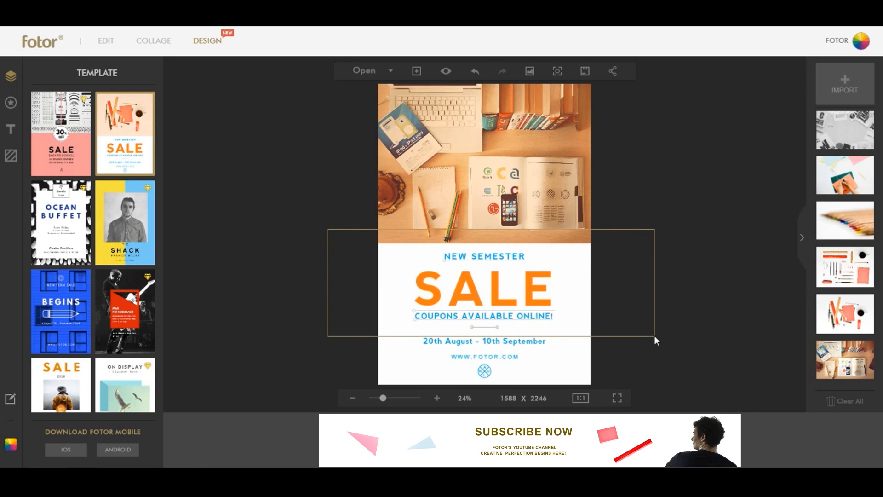
{"action": "left_click", "coordinate": [484, 287]}
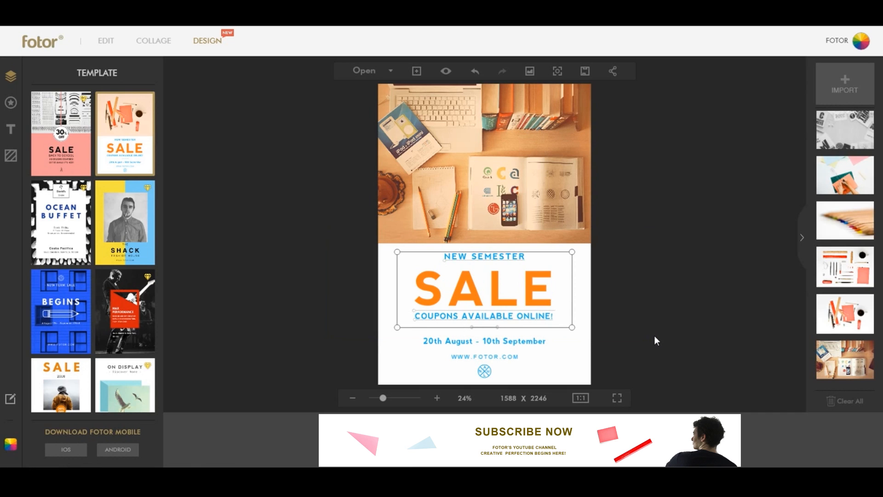
{"action": "mouse_move", "coordinate": [492, 292]}
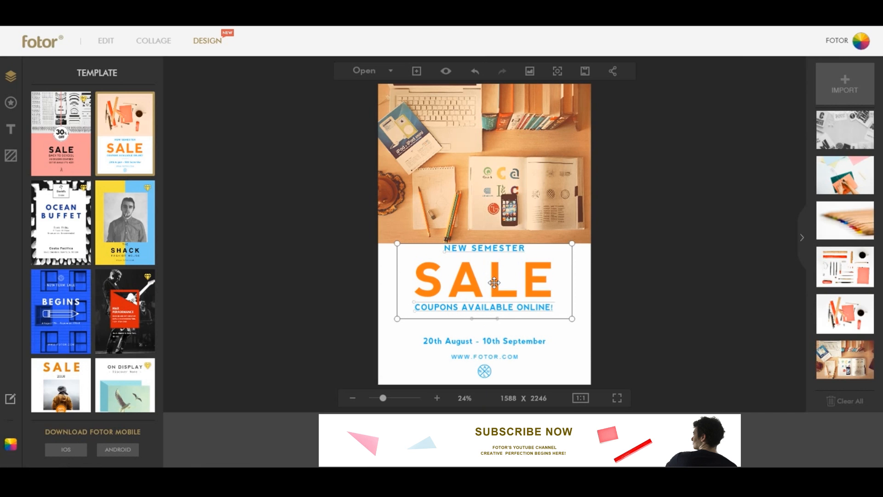
{"action": "mouse_move", "coordinate": [503, 283]}
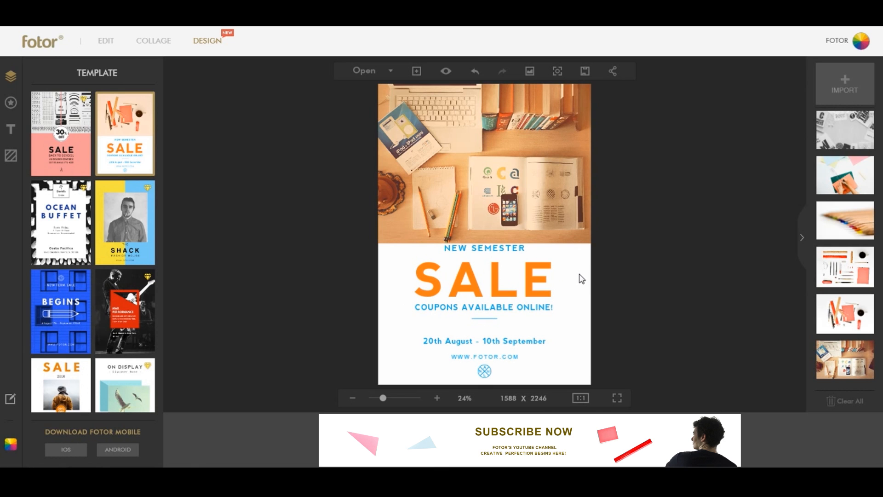
Replace '20th August - 10th September' with 'Back to School'
{"action": "left_click", "coordinate": [483, 341]}
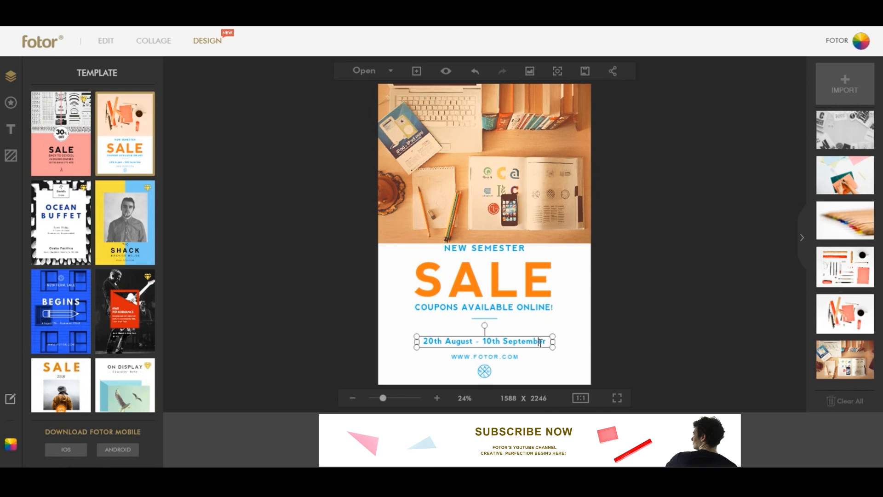
{"action": "double_click", "coordinate": [484, 341]}
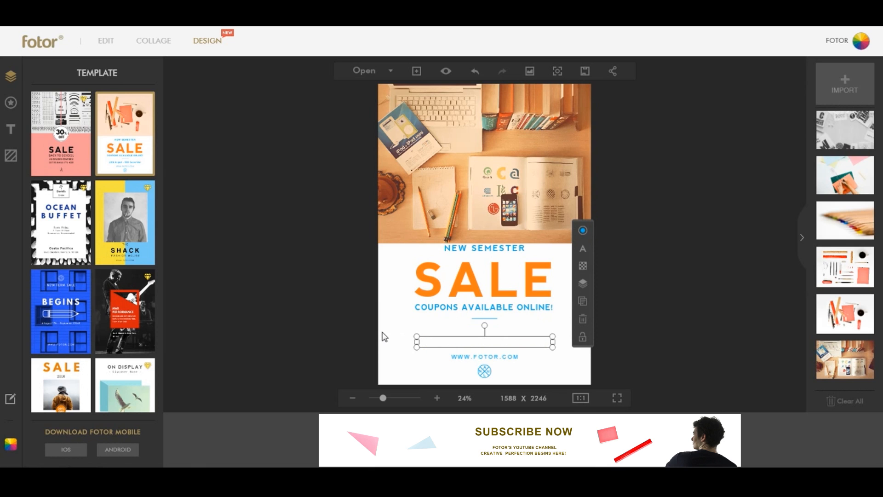
{"action": "type", "text": "Back to School"}
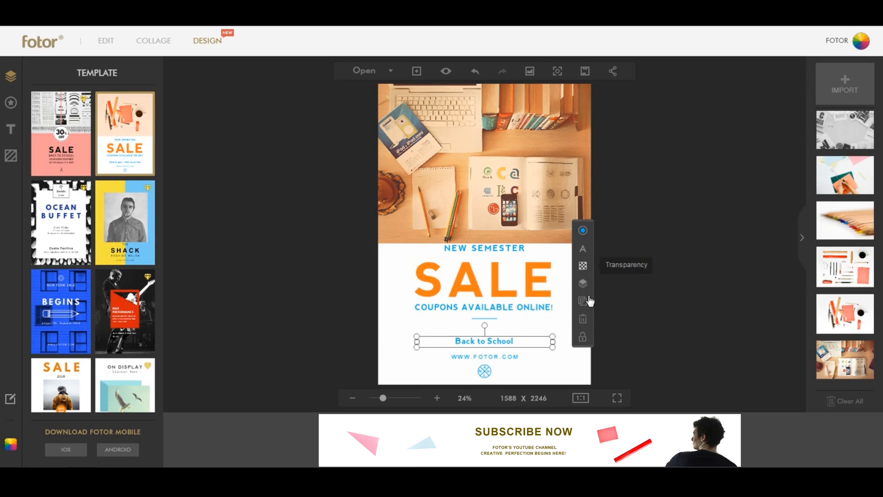
{"action": "mouse_move", "coordinate": [583, 337]}
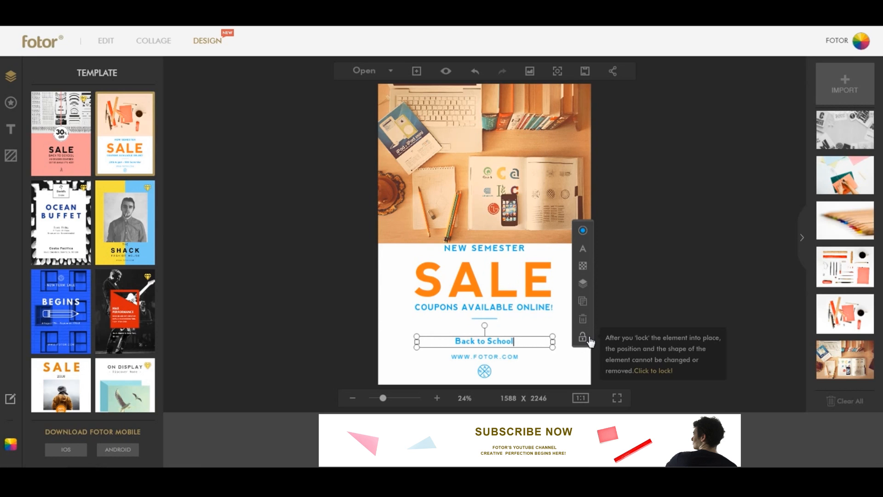
{"action": "mouse_move", "coordinate": [582, 250]}
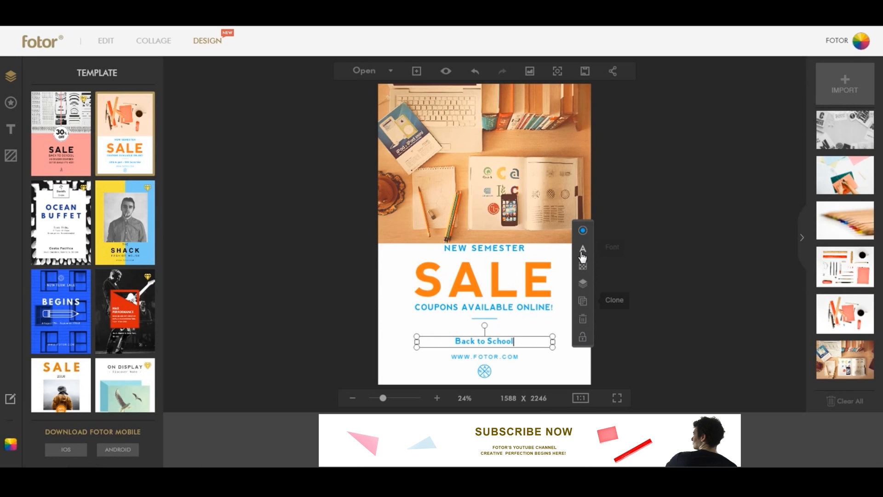
{"action": "mouse_move", "coordinate": [582, 231]}
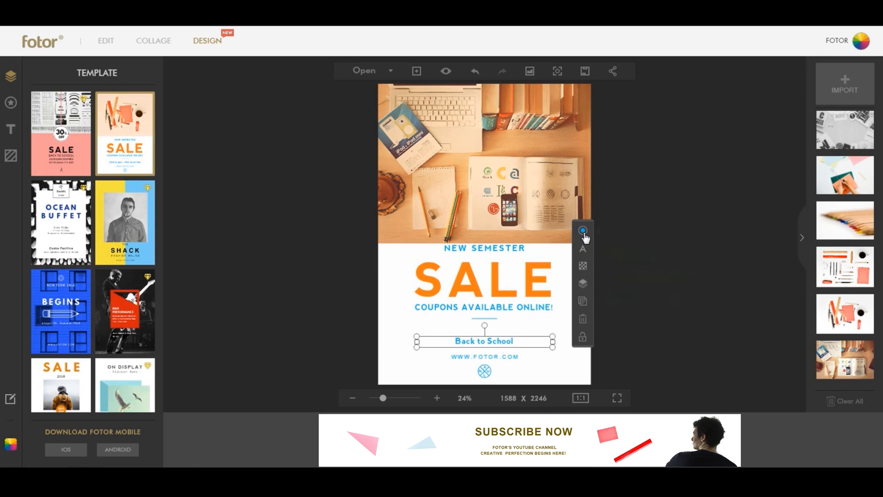
{"action": "left_click", "coordinate": [253, 219]}
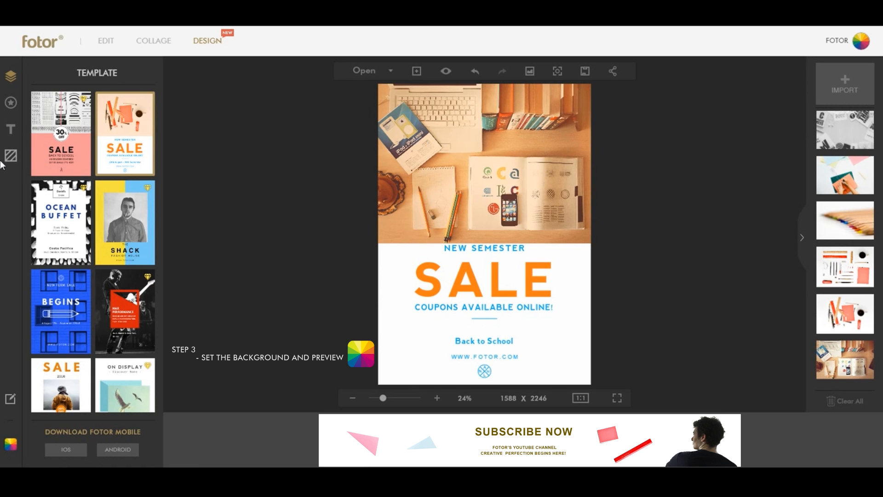
Fill the poster's lower background with the dark navy swatch
{"action": "left_click", "coordinate": [10, 156]}
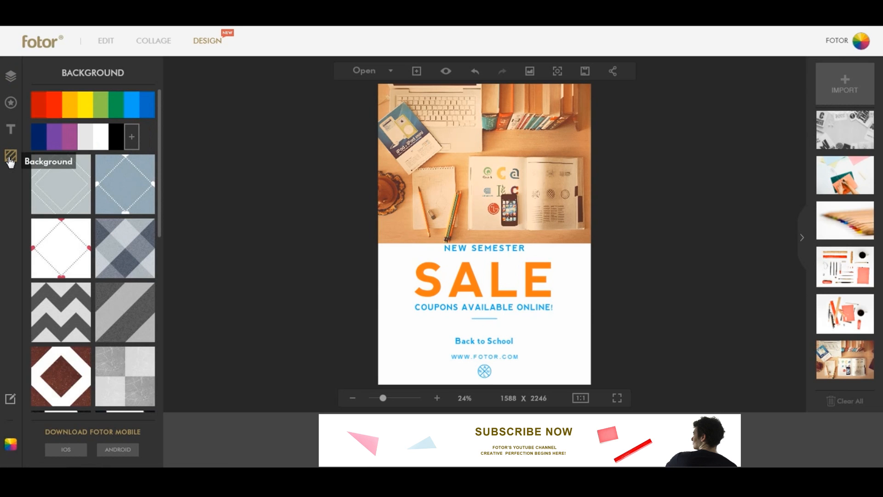
{"action": "mouse_move", "coordinate": [45, 187]}
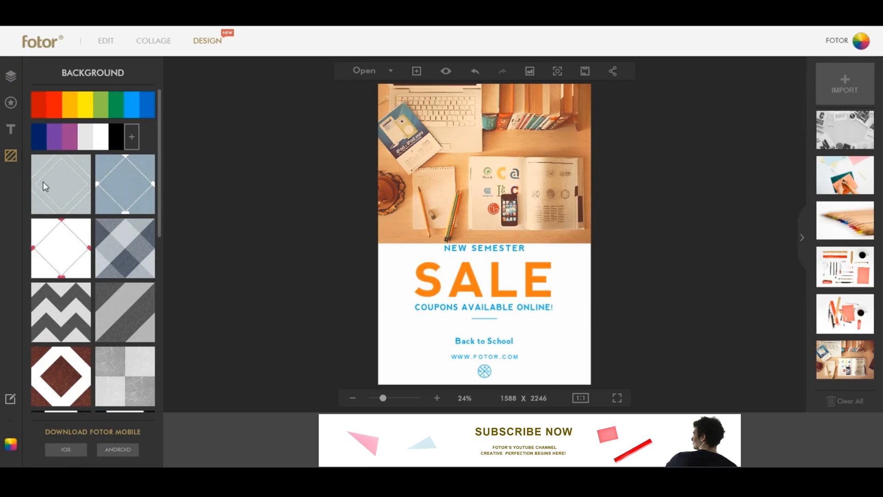
{"action": "mouse_move", "coordinate": [129, 270]}
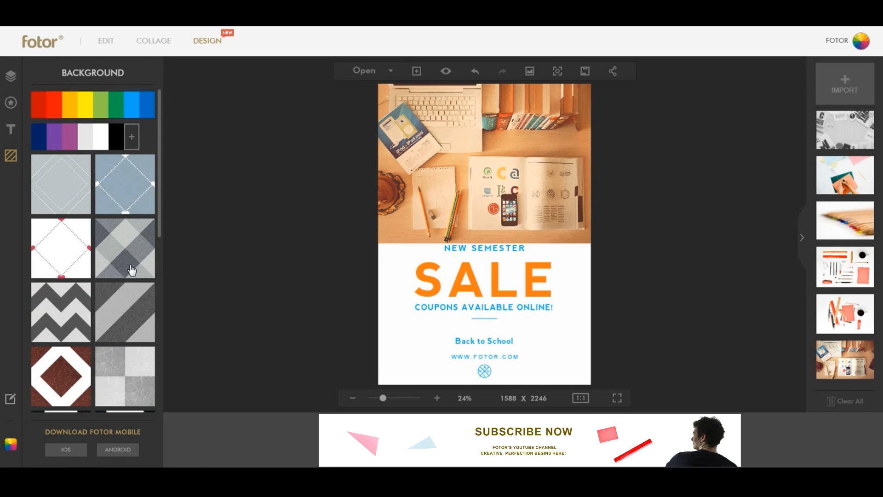
{"action": "mouse_move", "coordinate": [127, 261]}
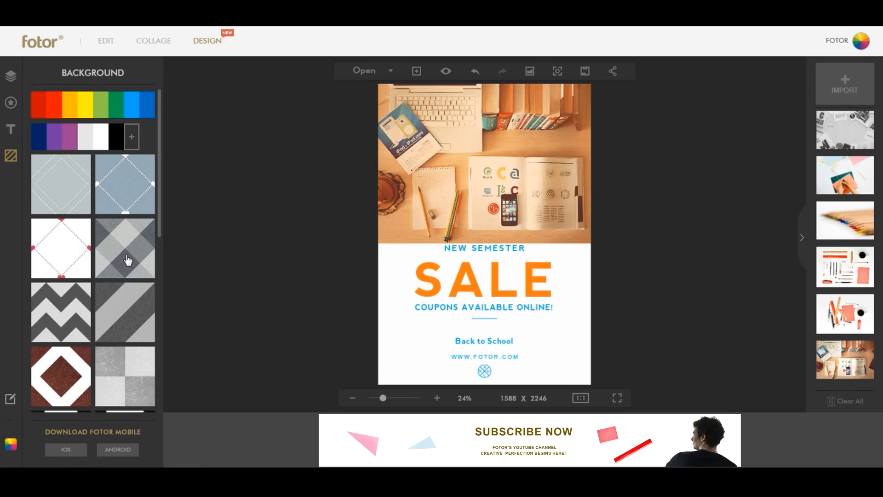
{"action": "left_click", "coordinate": [38, 136]}
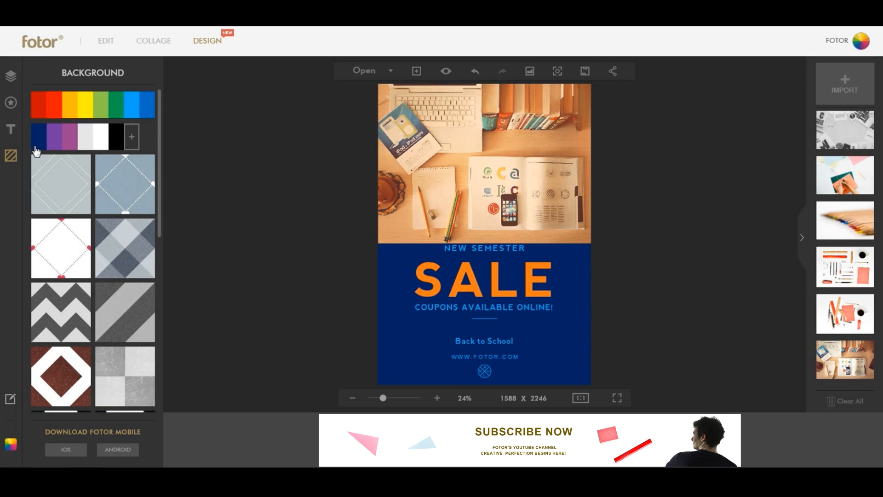
{"action": "mouse_move", "coordinate": [240, 207]}
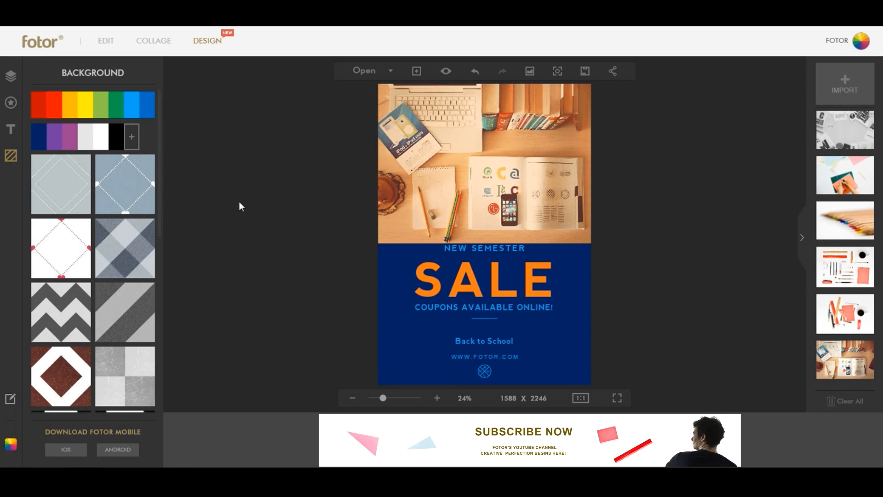
{"action": "mouse_move", "coordinate": [70, 112]}
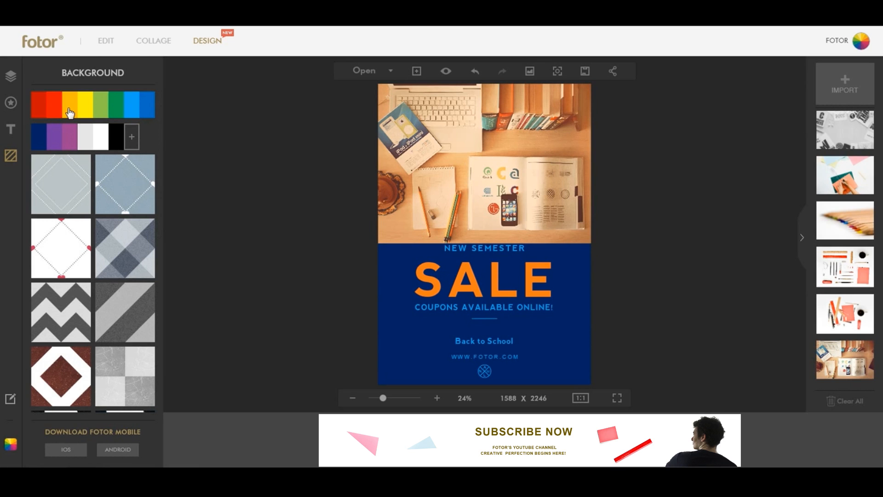
{"action": "mouse_move", "coordinate": [314, 189]}
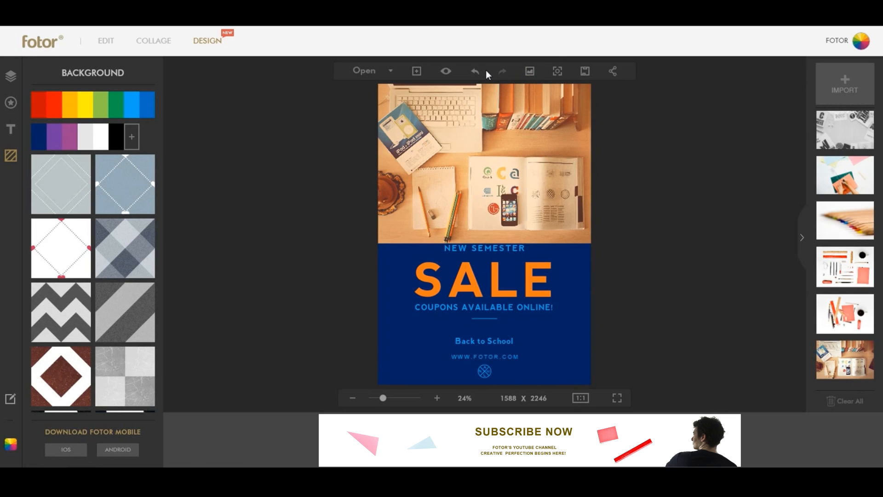
{"action": "mouse_move", "coordinate": [446, 70]}
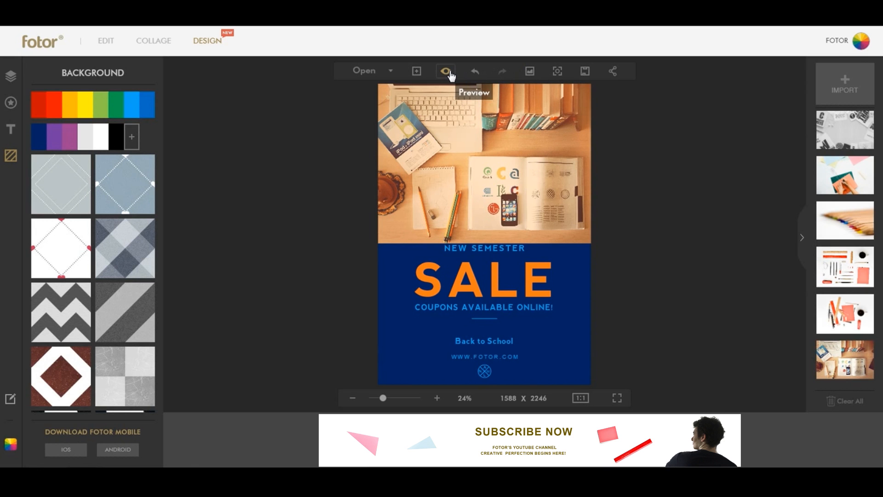
{"action": "left_click", "coordinate": [444, 71]}
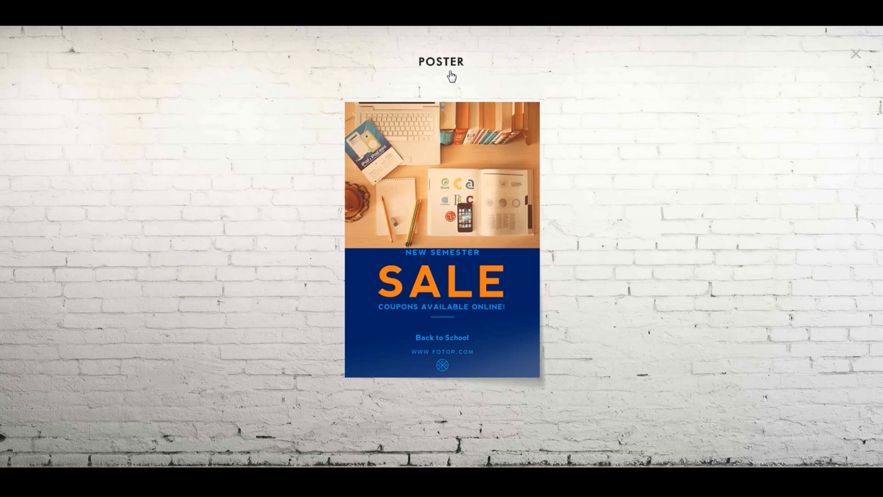
{"action": "mouse_move", "coordinate": [662, 203]}
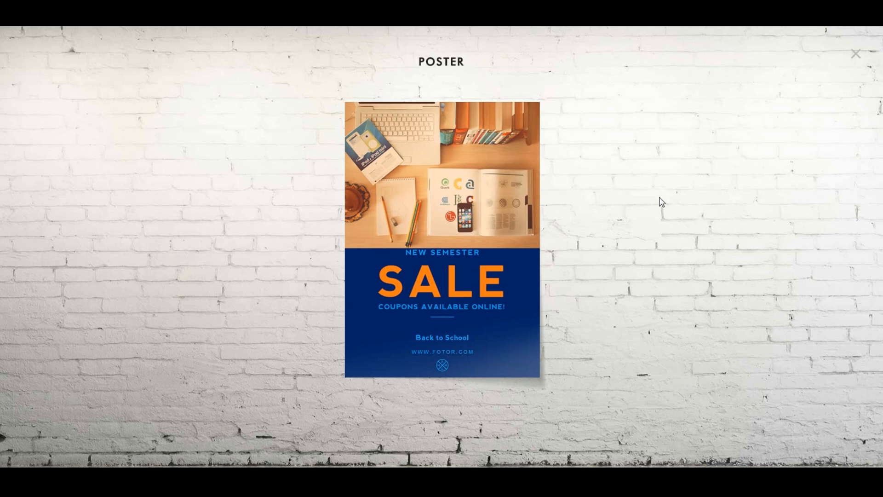
{"action": "mouse_move", "coordinate": [839, 89]}
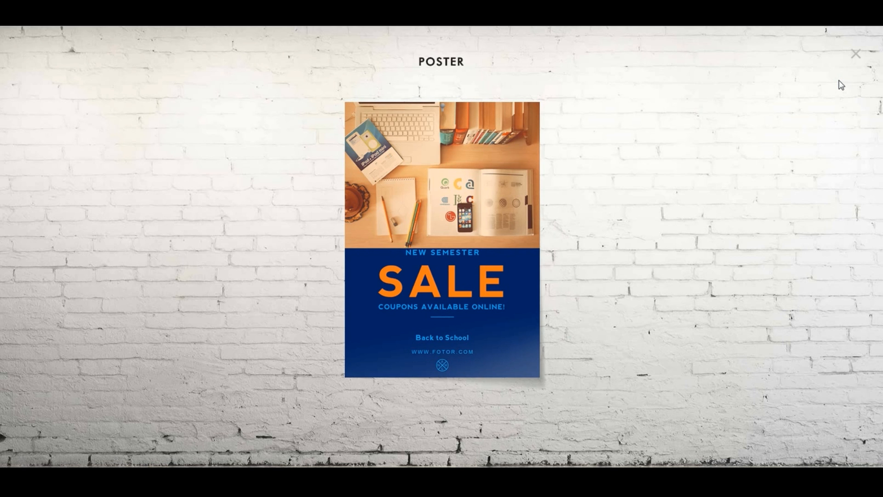
{"action": "mouse_move", "coordinate": [856, 58]}
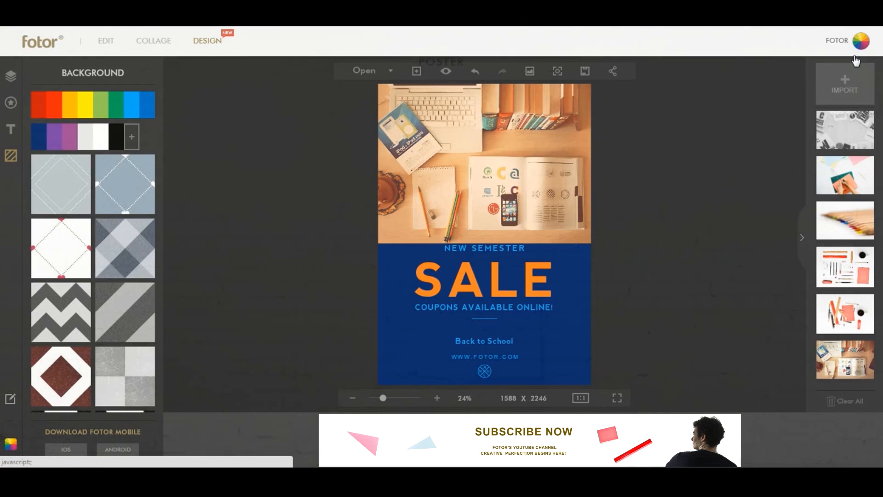
{"action": "mouse_move", "coordinate": [698, 162]}
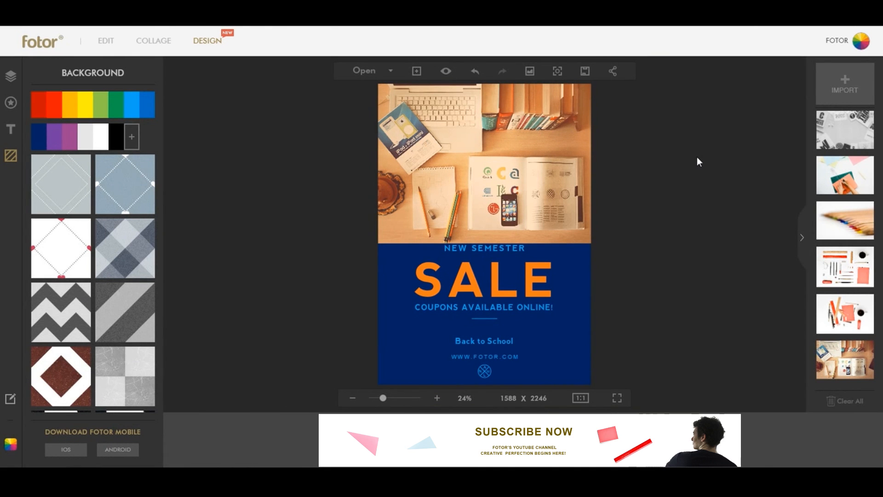
{"action": "mouse_move", "coordinate": [587, 77]}
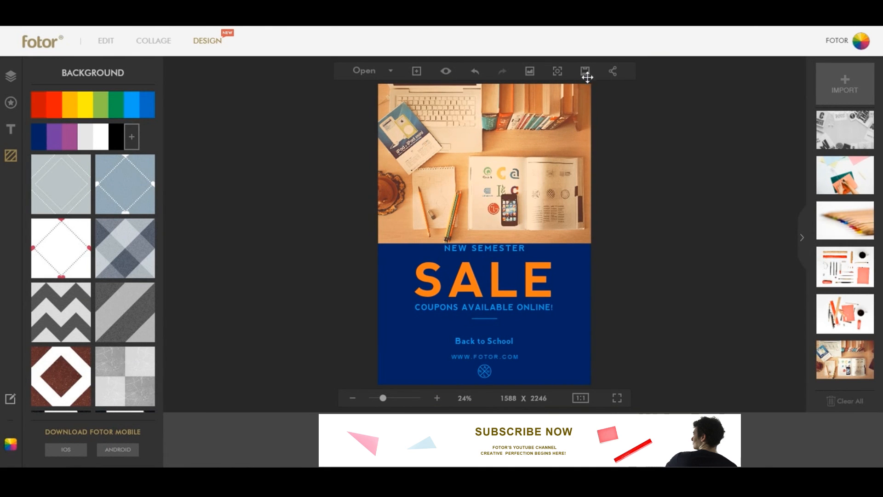
Save the poster as a Highest-quality 'Back to School' JPG to My Computer
{"action": "left_click", "coordinate": [584, 71]}
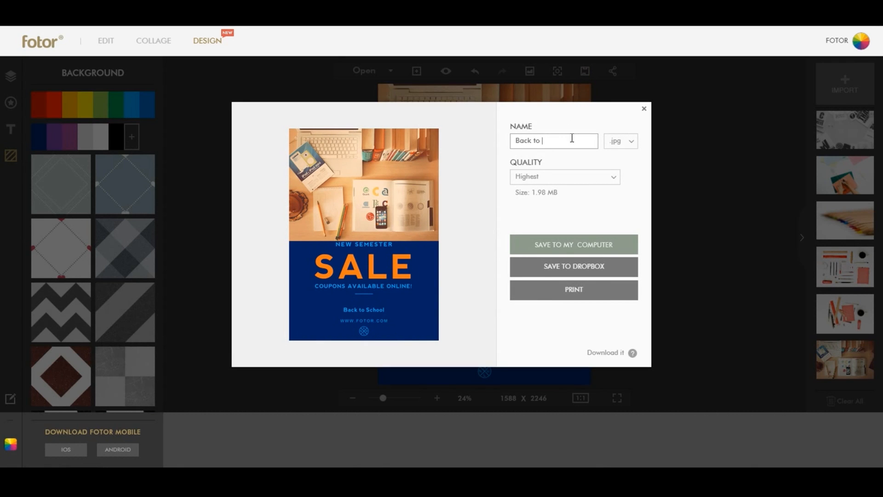
{"action": "type", "text": "School"}
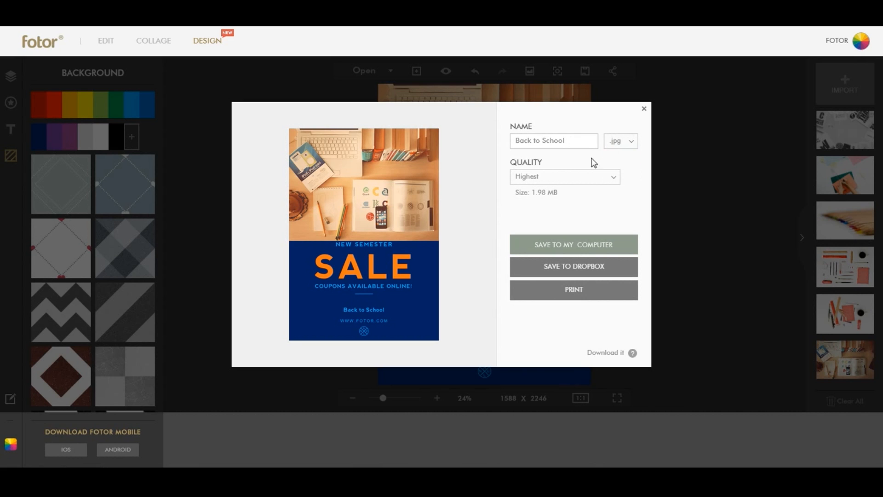
{"action": "mouse_move", "coordinate": [584, 207]}
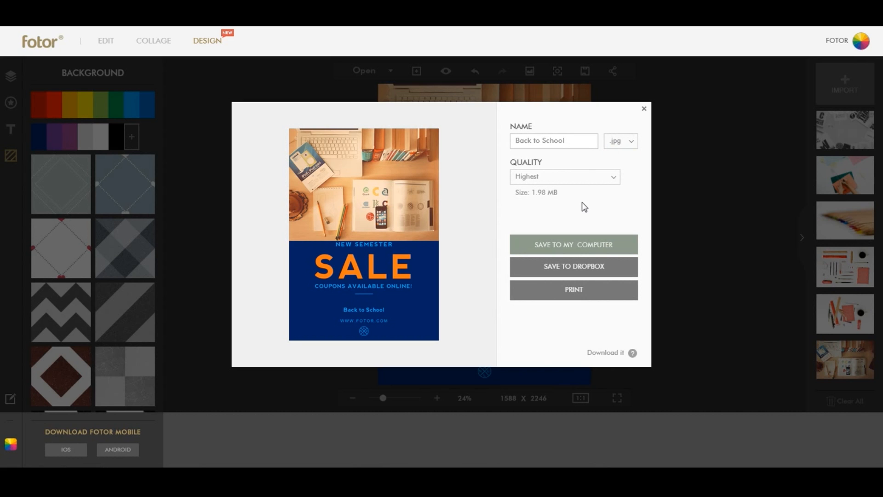
{"action": "mouse_move", "coordinate": [582, 242]}
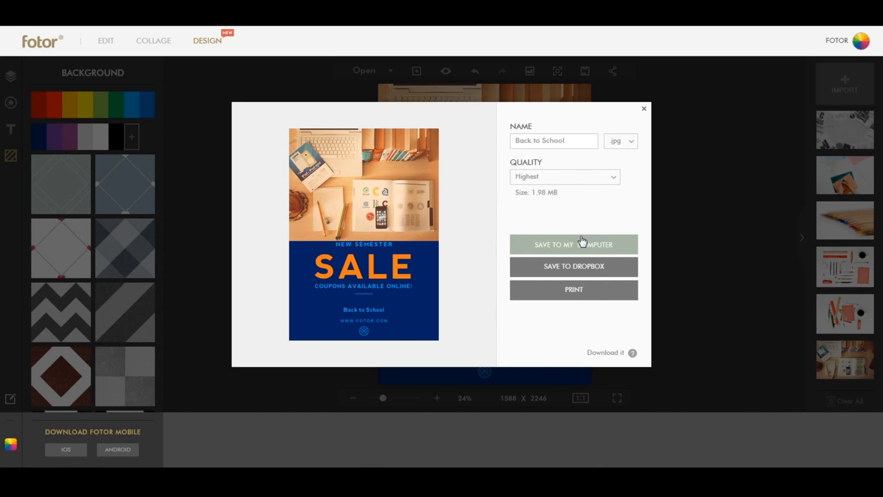
{"action": "left_click", "coordinate": [573, 243]}
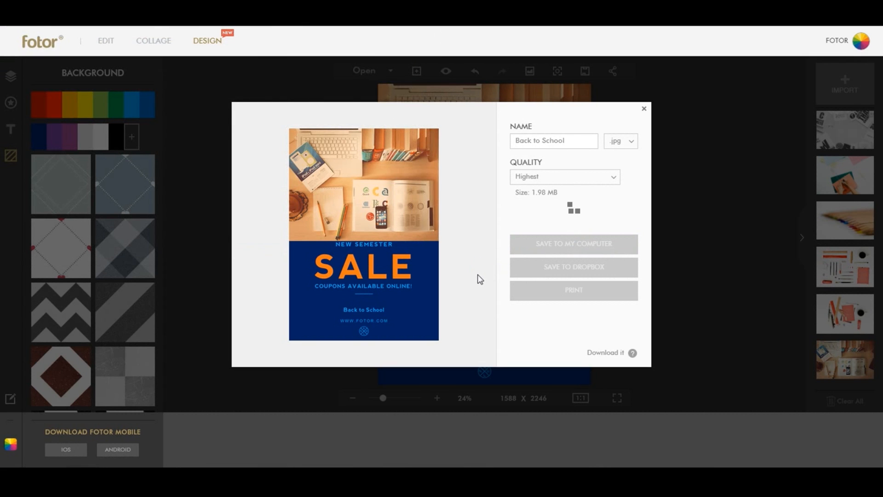
{"action": "left_click", "coordinate": [572, 244]}
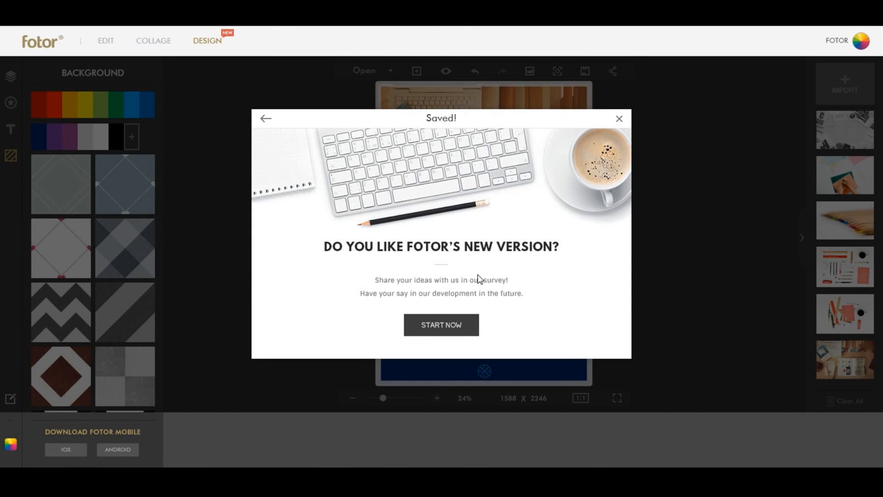